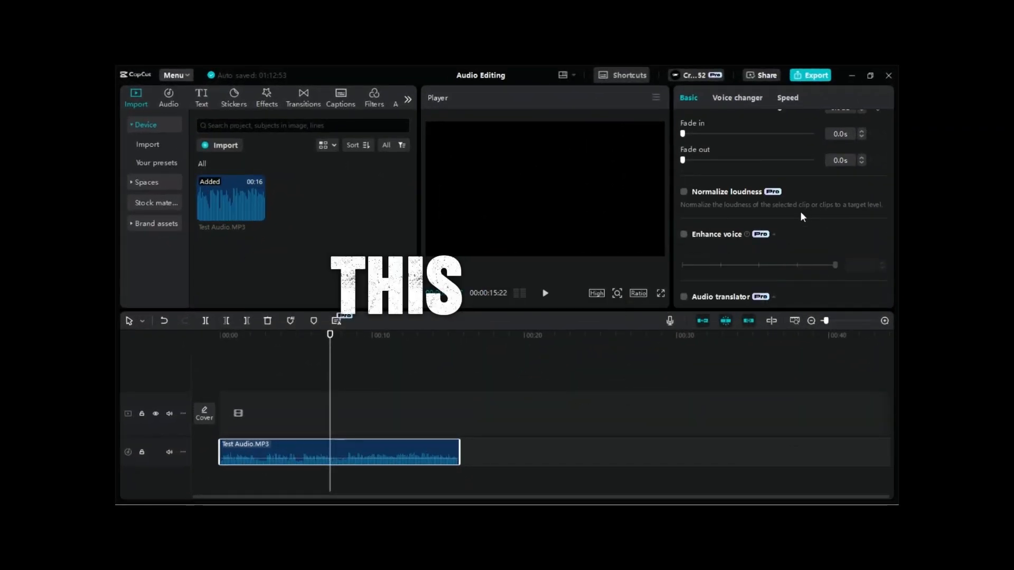
Deselect the audio clip by clicking empty timeline space to show project Details
click(683, 234)
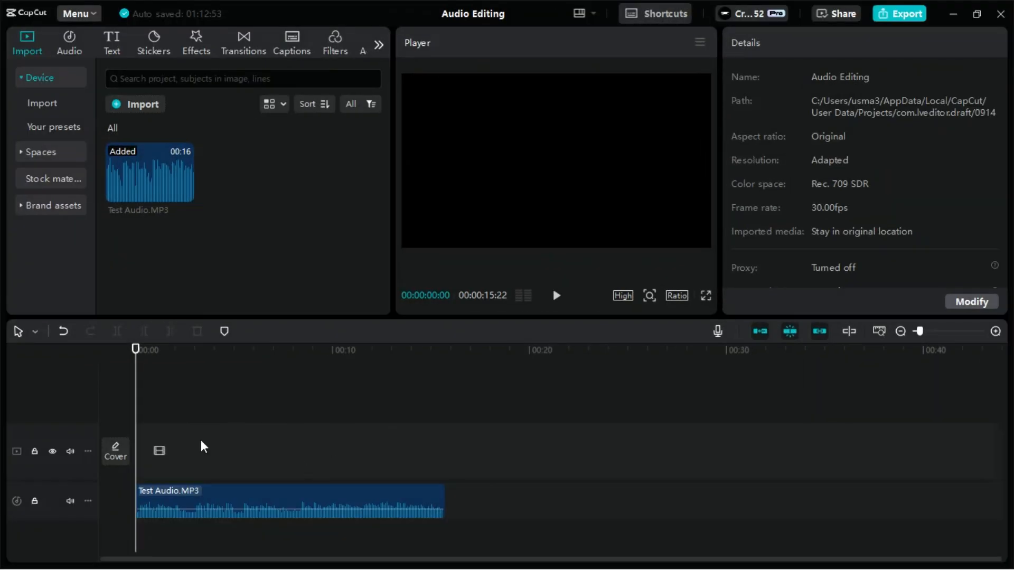
mouse_move(245, 454)
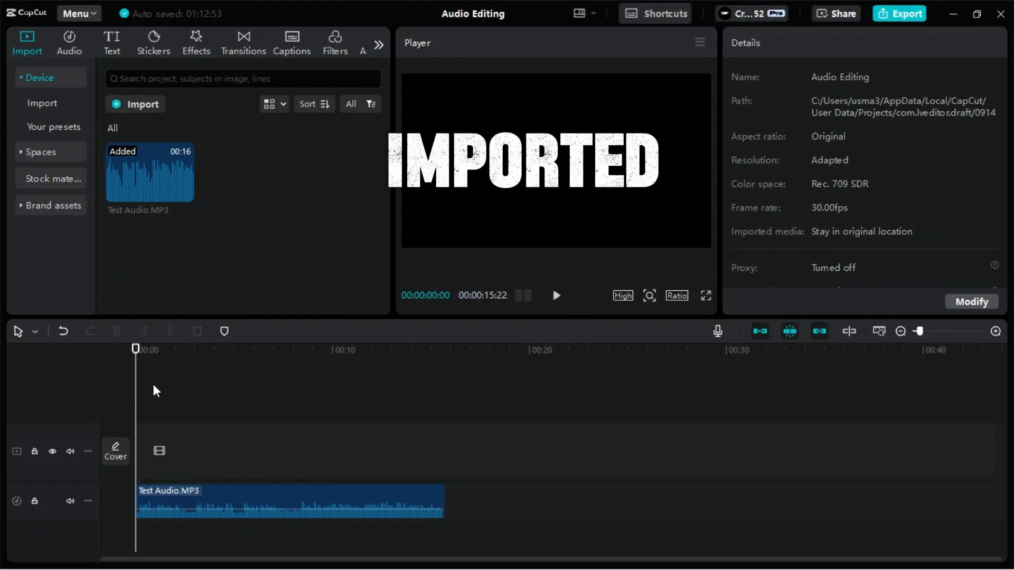
key(space)
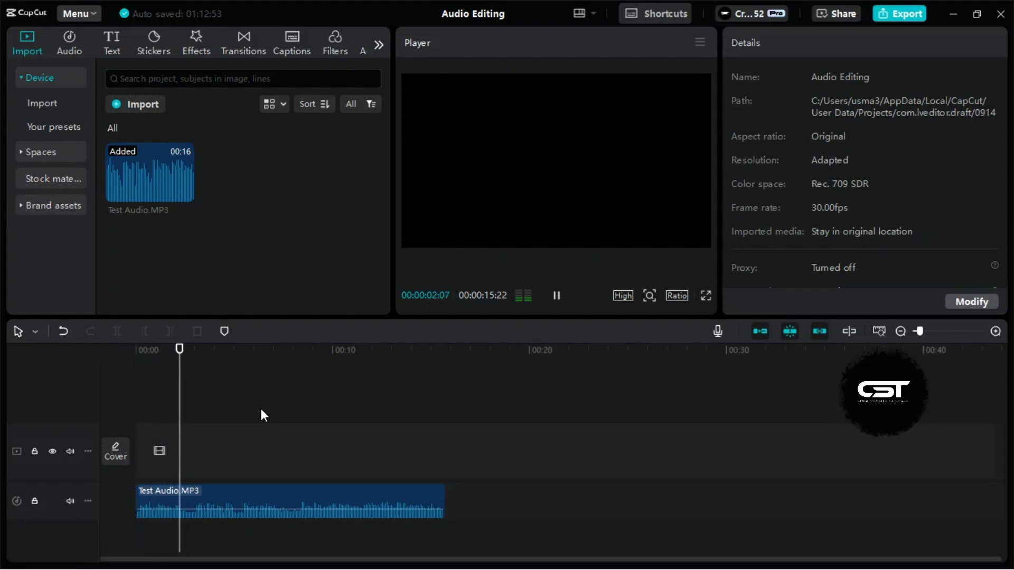
click(291, 501)
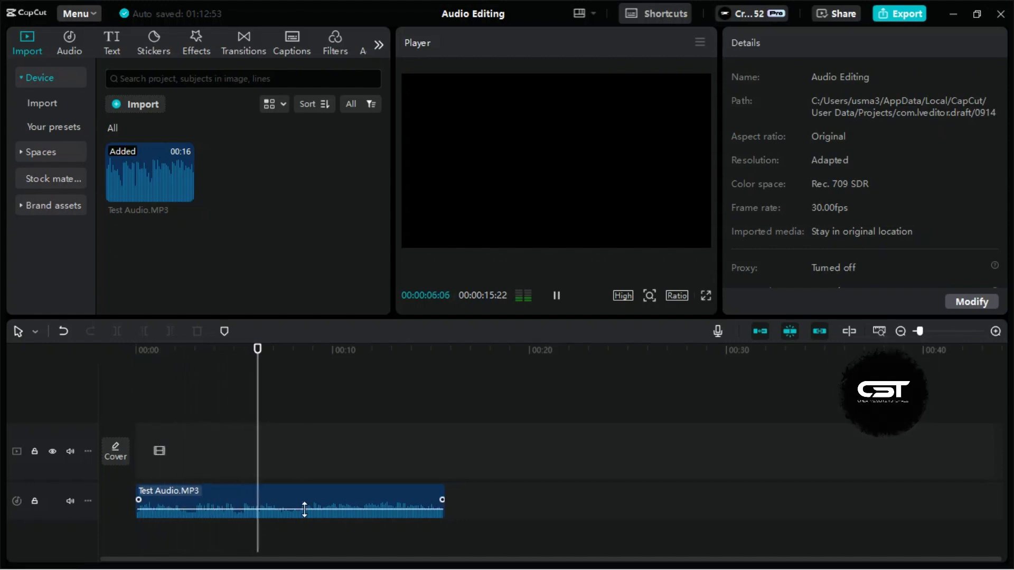
click(556, 295)
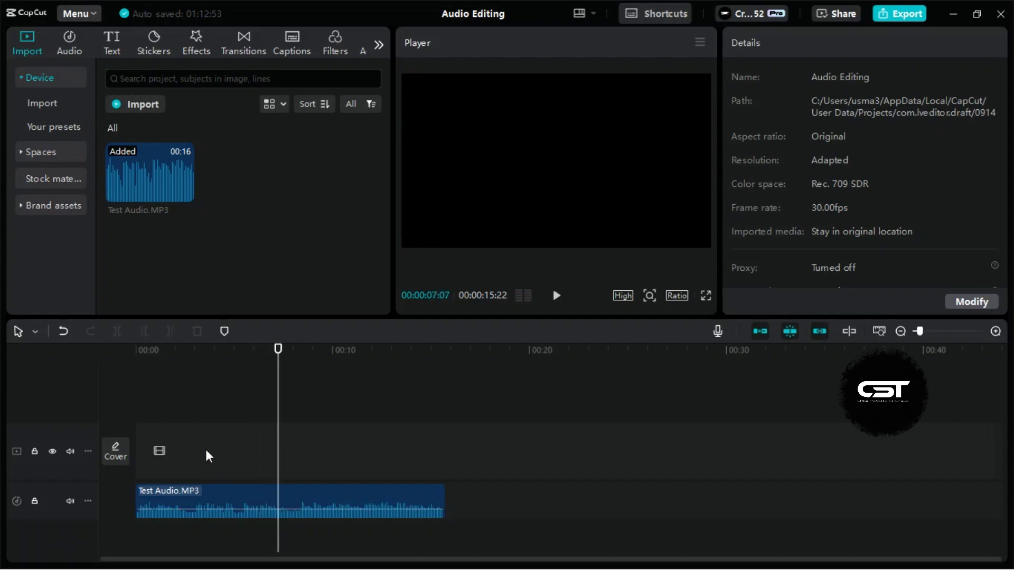
Select Test Audio.MP3 on the timeline and scroll its Basic settings to Enhance voice
click(259, 501)
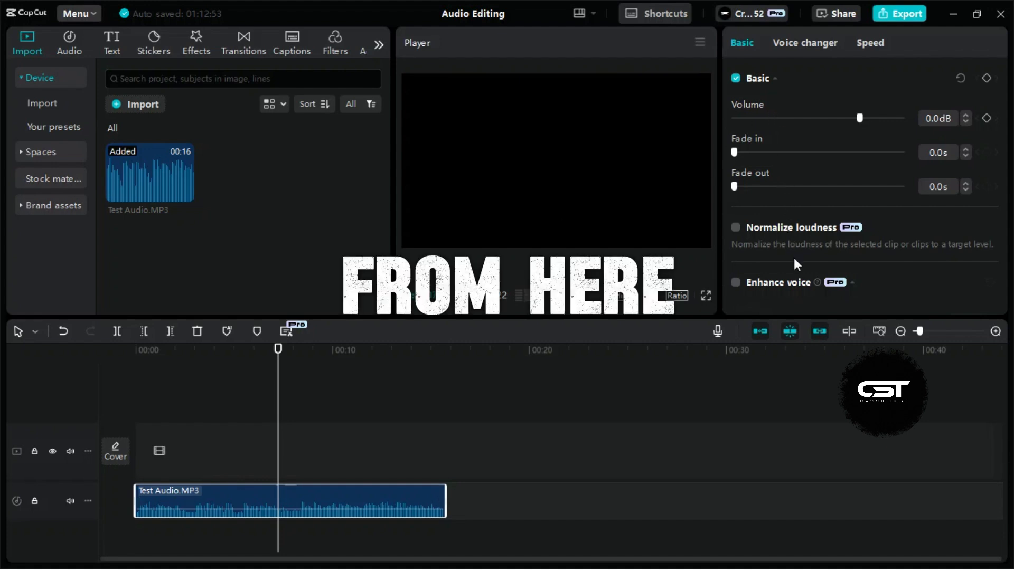
scroll(down, 3)
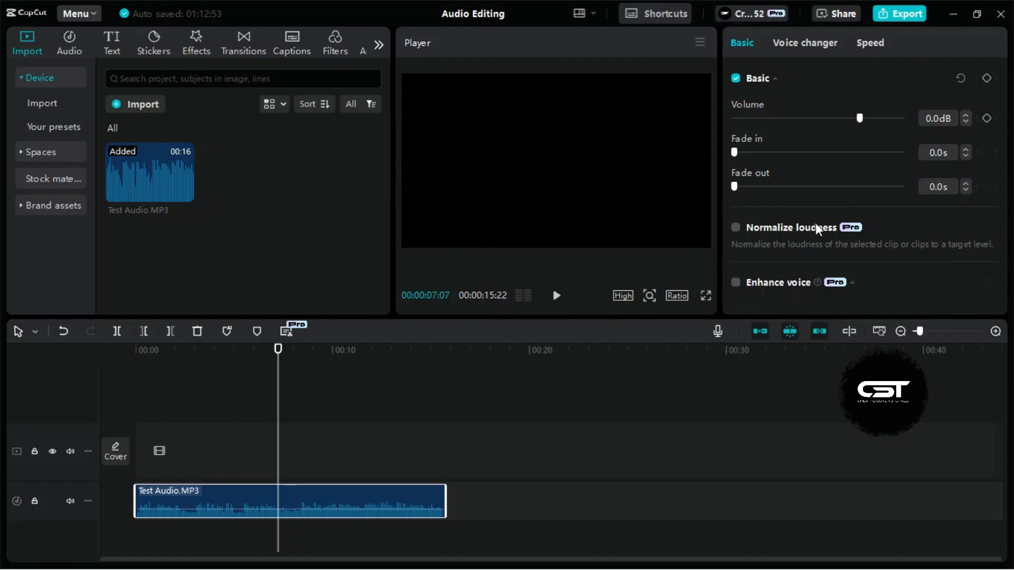
scroll(down, 3)
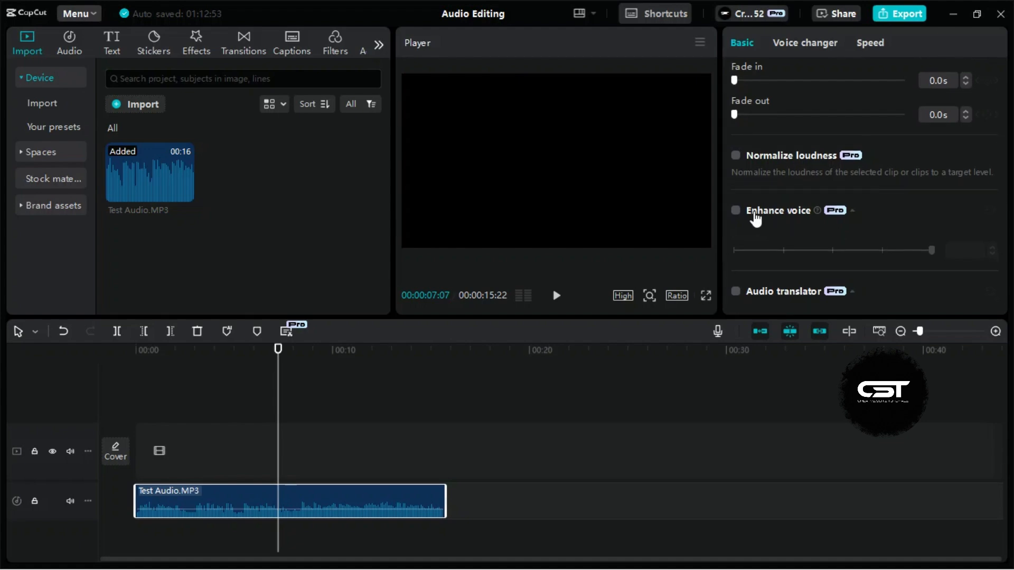
Enable Enhance voice at intensity 75 and toggle it off and on during playback
click(735, 210)
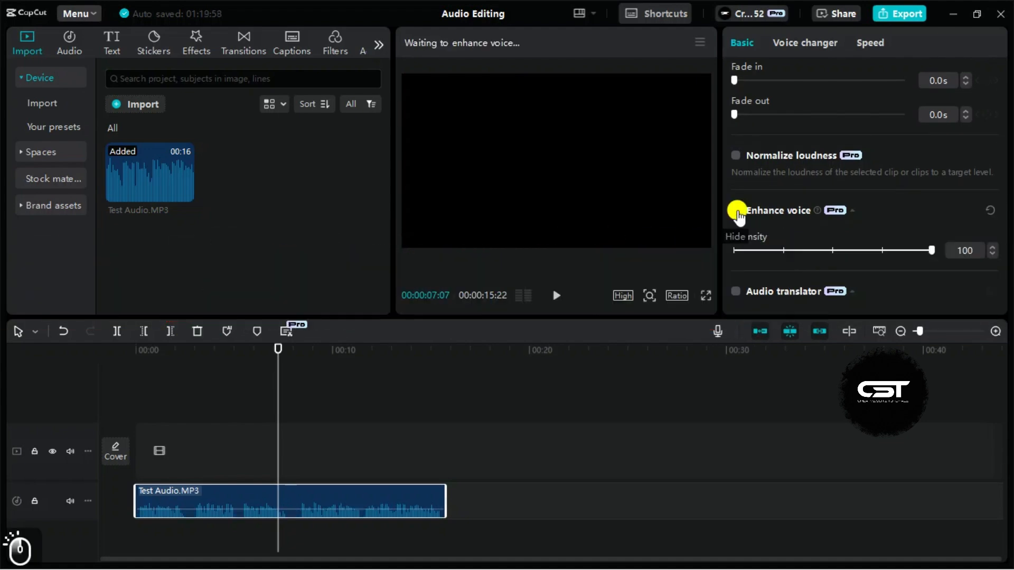
click(735, 211)
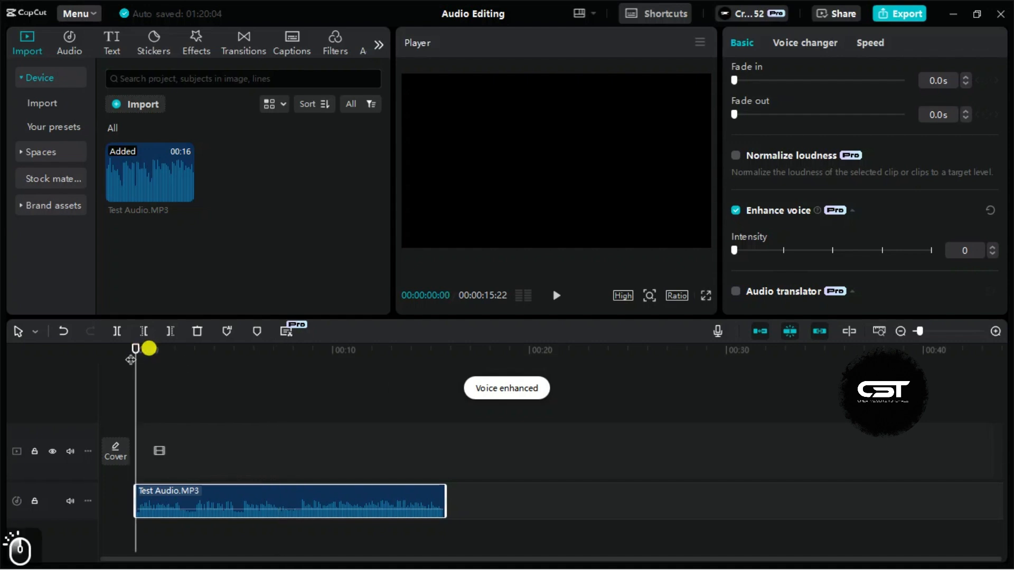
click(555, 295)
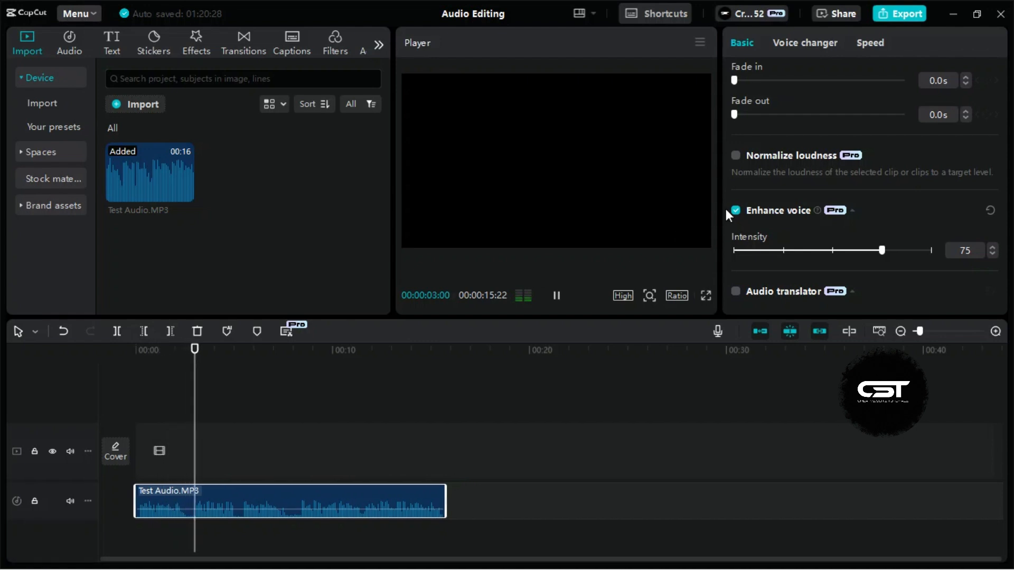
click(736, 210)
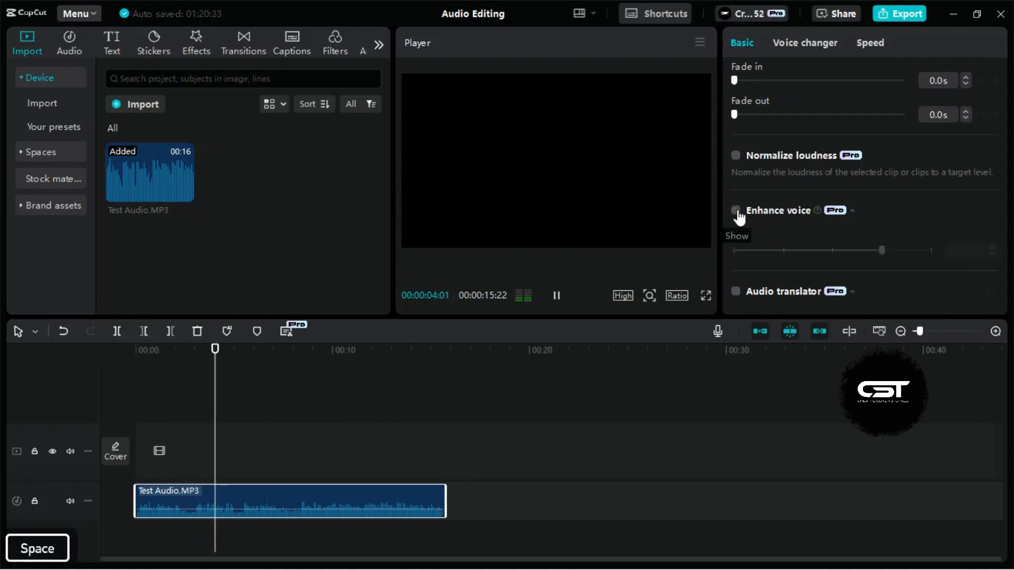
click(736, 210)
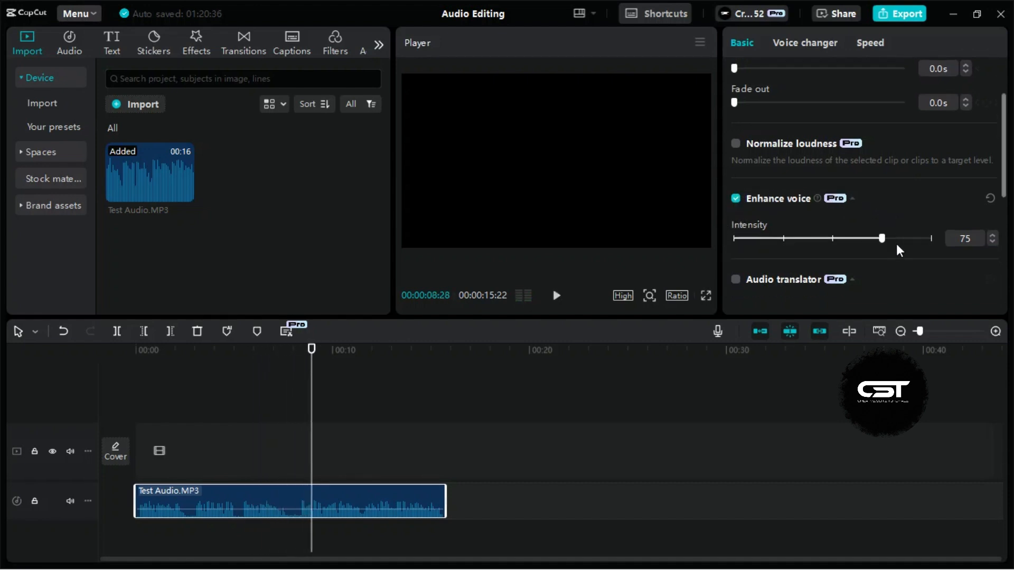
click(735, 198)
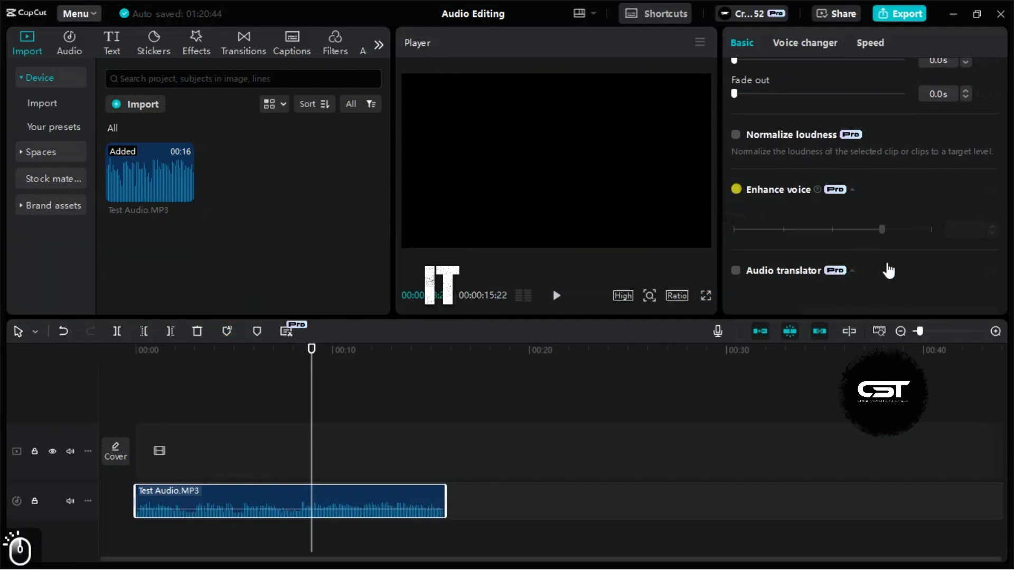
scroll(down, 3)
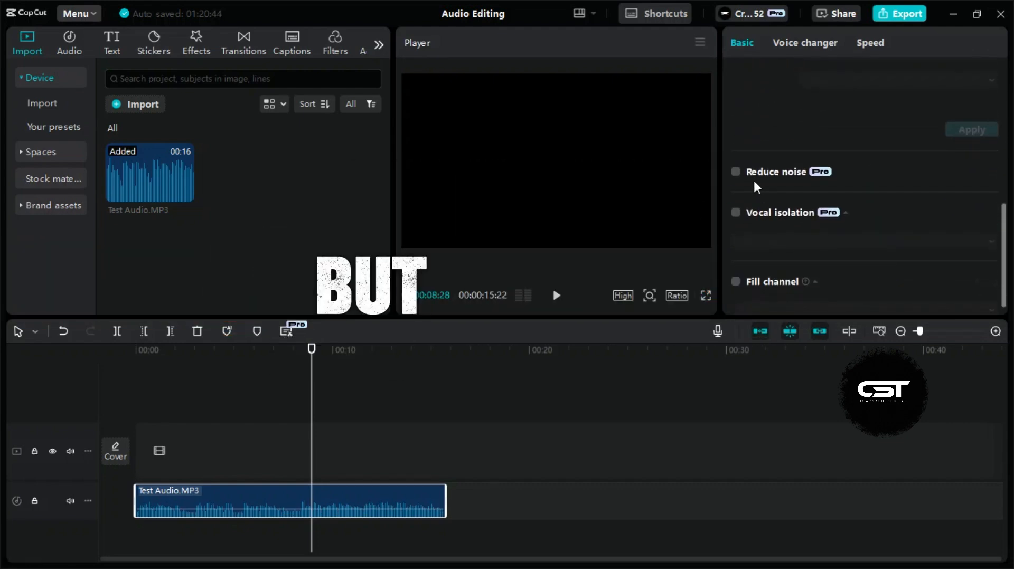
click(735, 171)
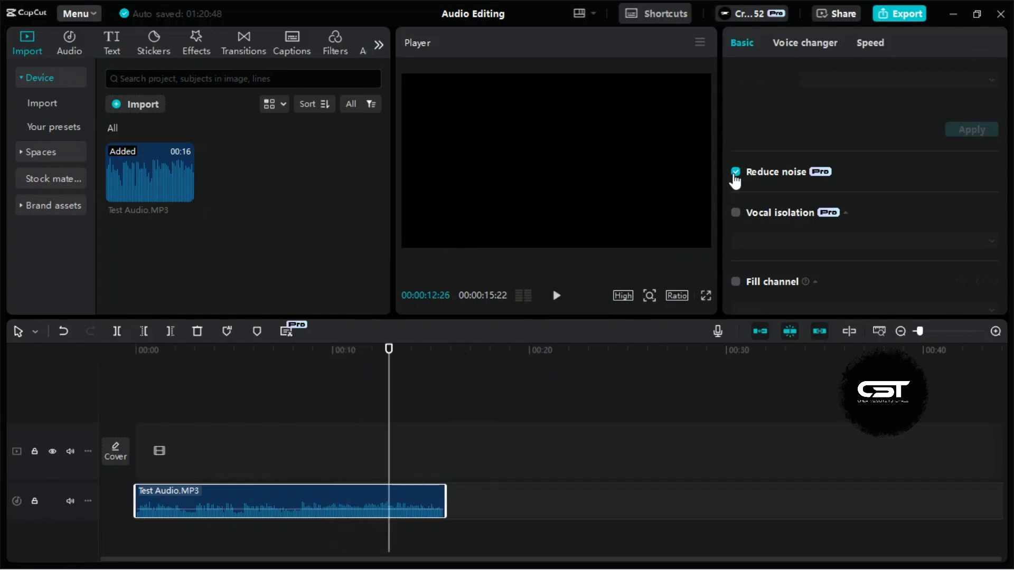
click(735, 172)
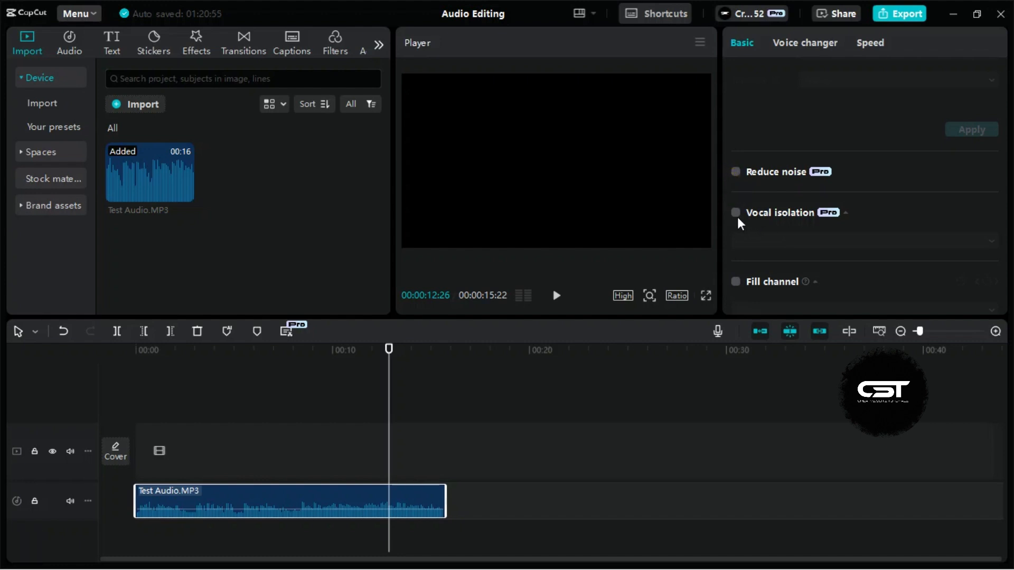
click(735, 213)
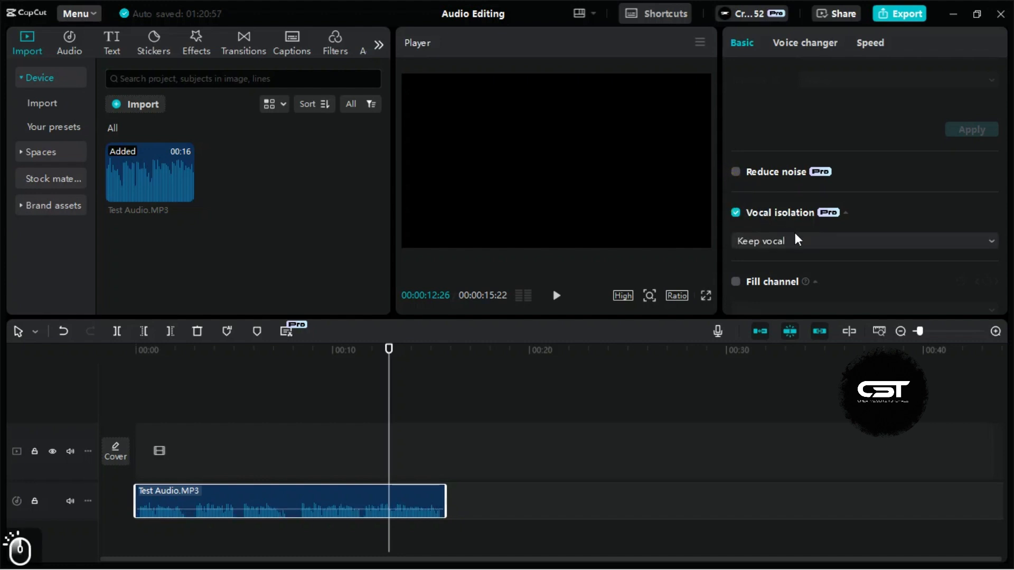
click(862, 240)
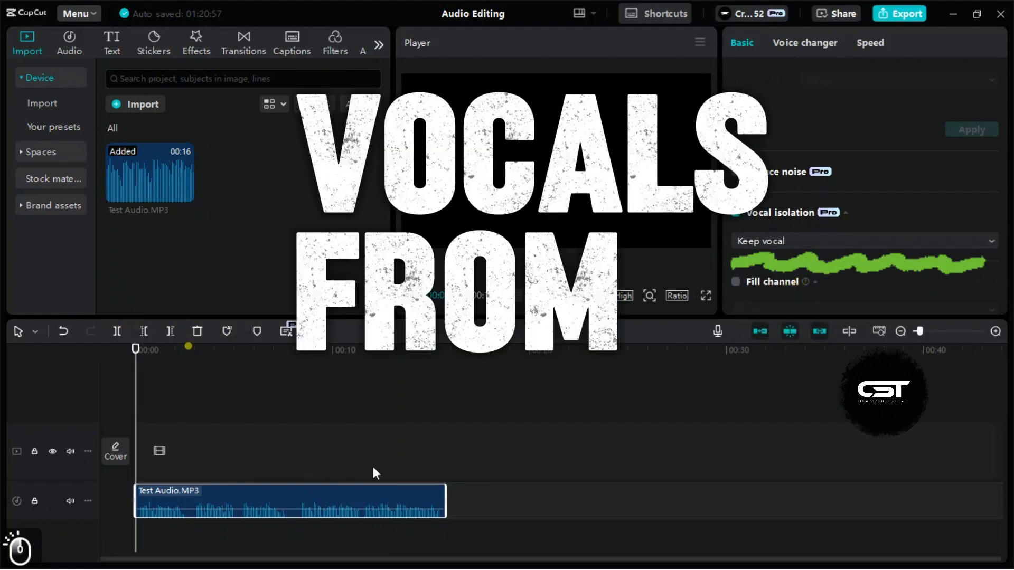
click(735, 213)
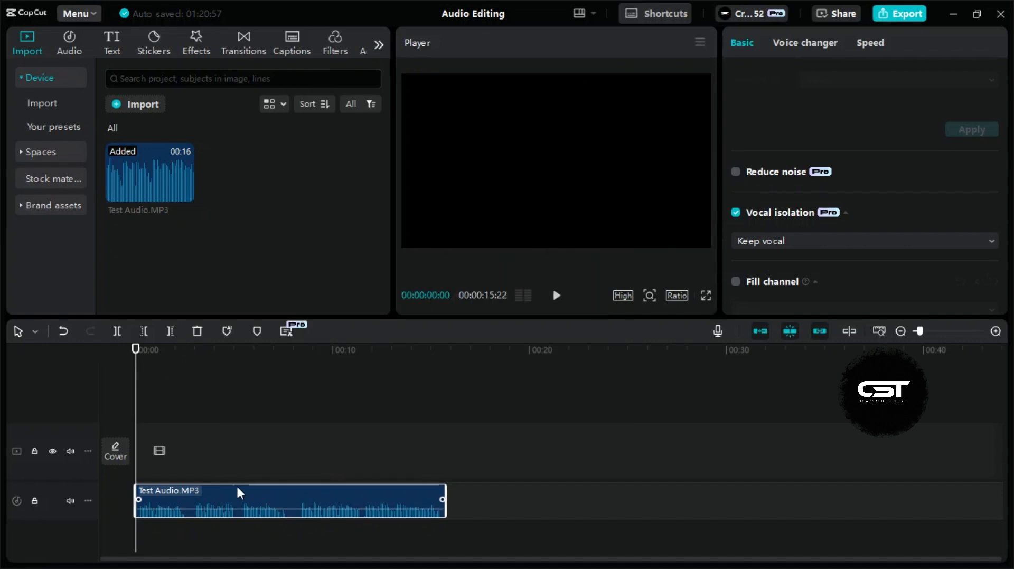
mouse_move(285, 519)
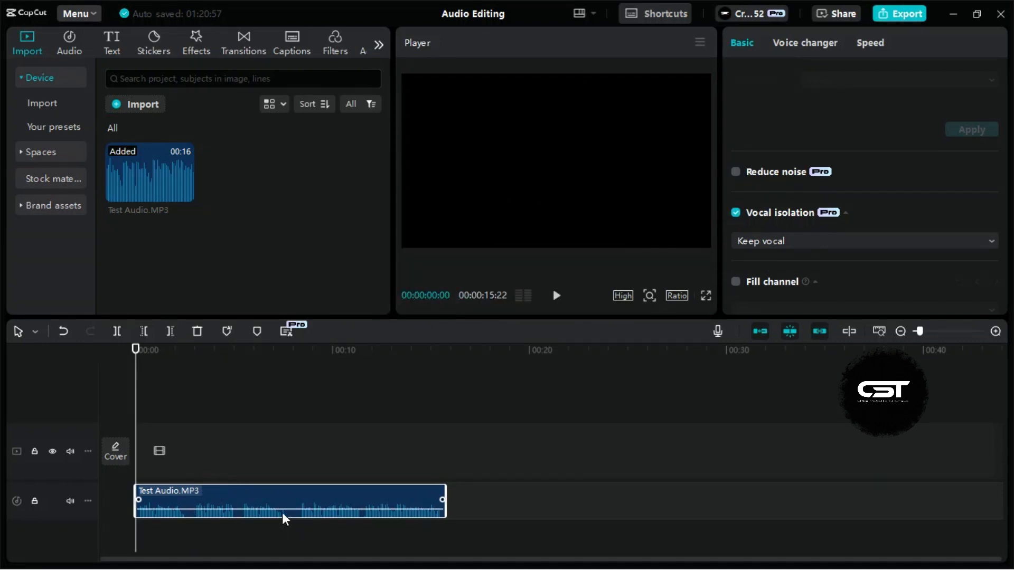
click(555, 295)
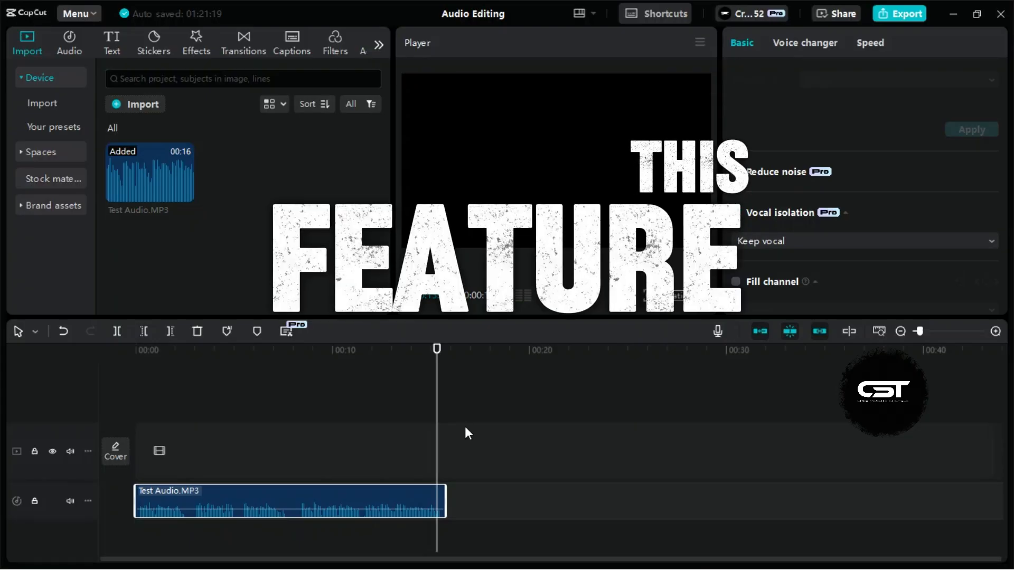
click(735, 213)
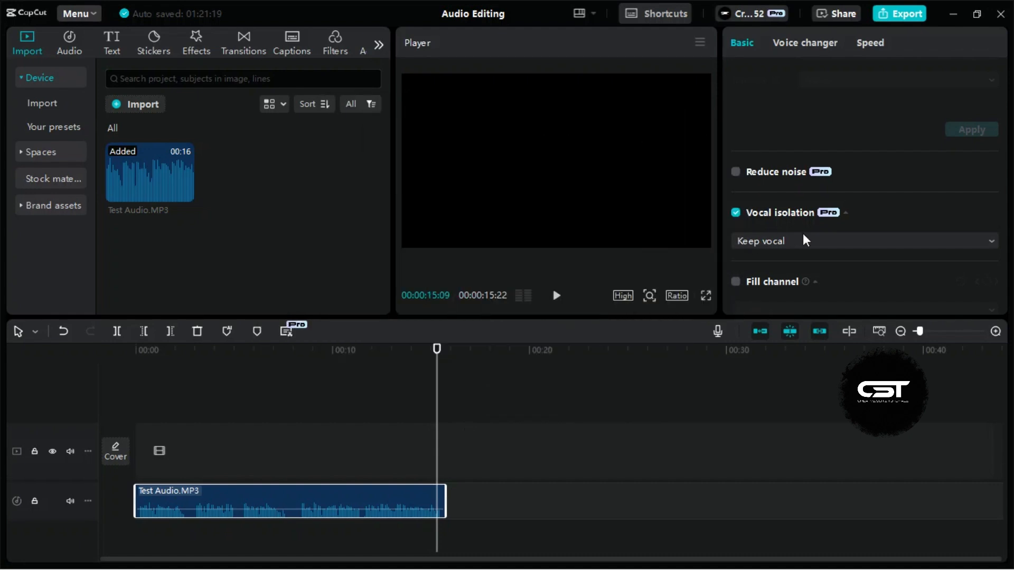
Apply the Energetic voice filter to Test Audio.MP3 from the Voice changer filters
click(805, 43)
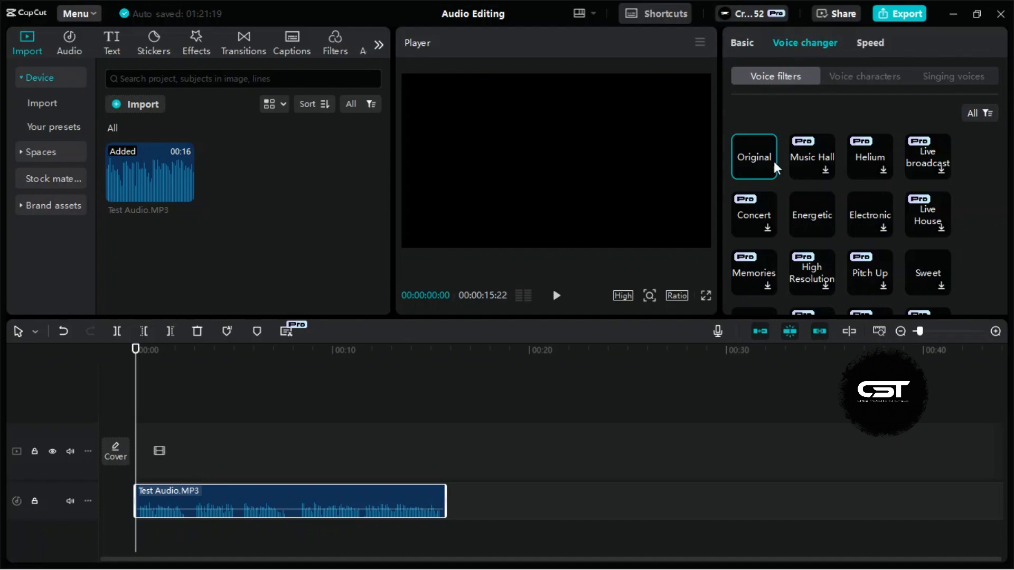
scroll(down, 3)
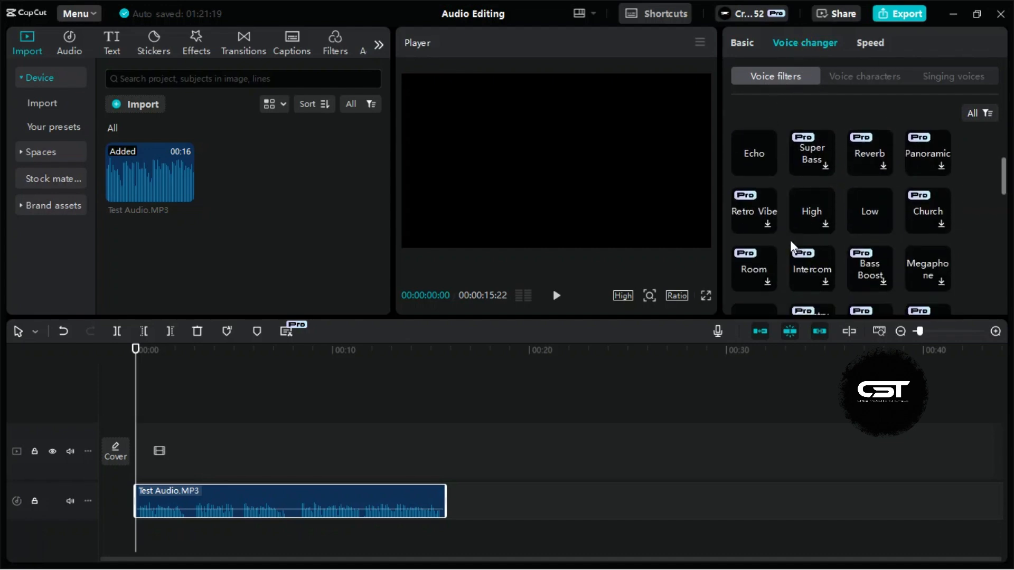
scroll(down, 3)
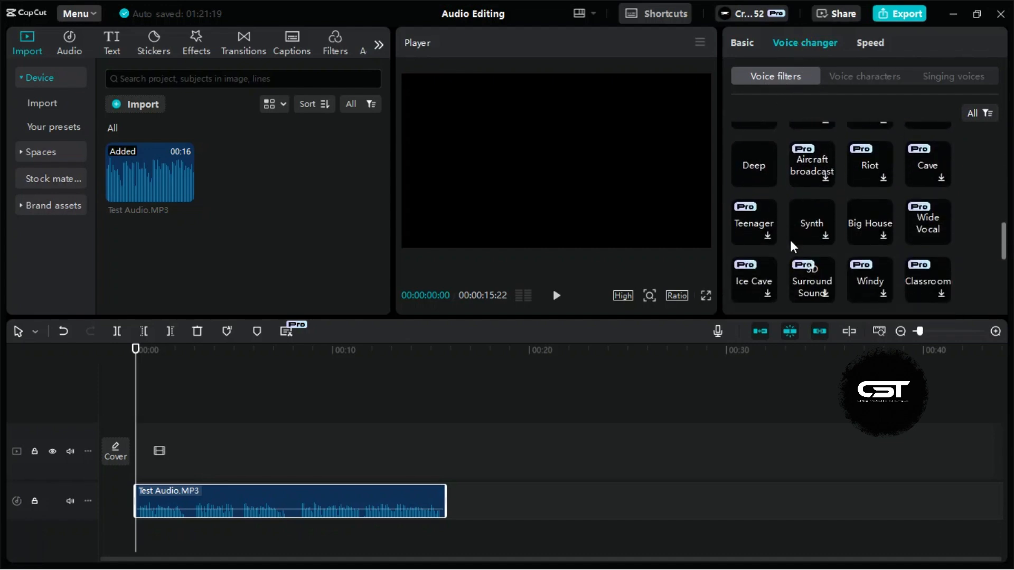
scroll(down, 3)
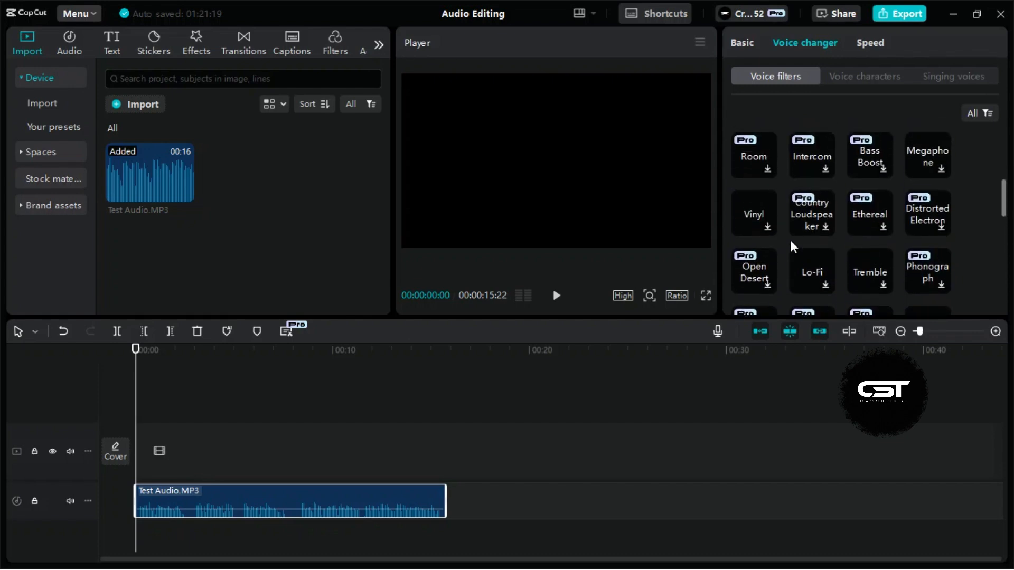
click(812, 214)
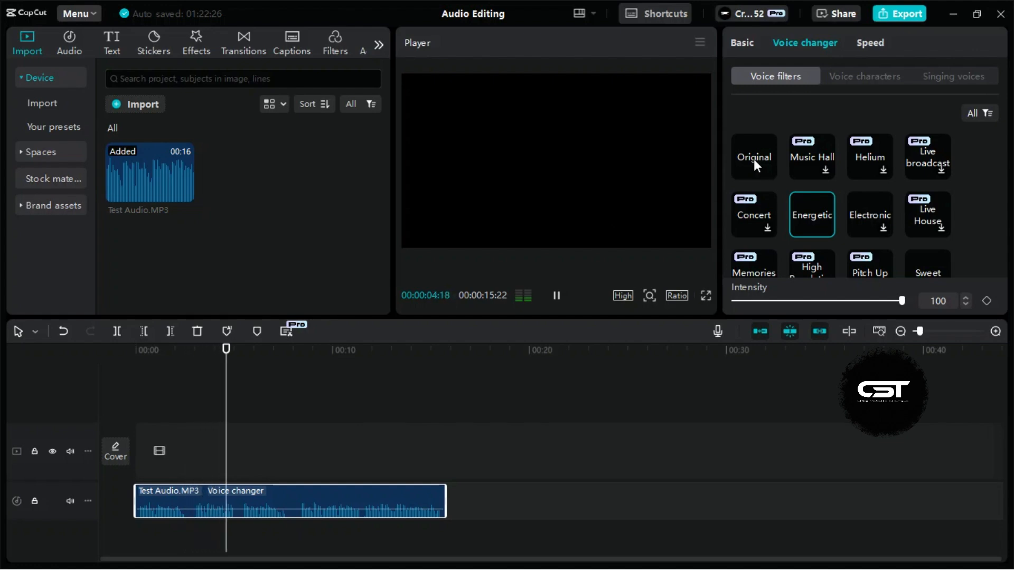
Return the clip to its Original voice, pause, and list the voice characters
click(753, 156)
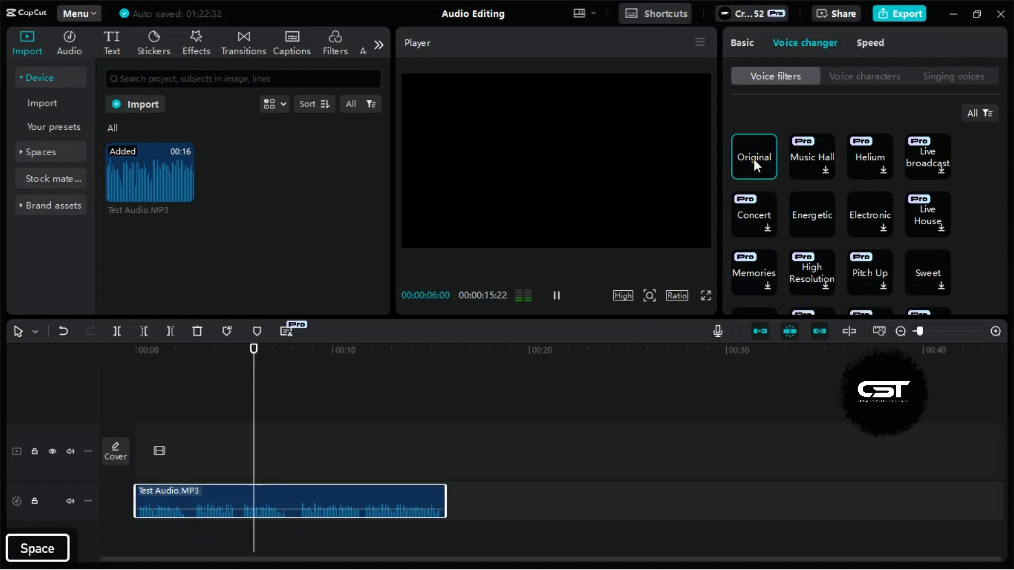
click(555, 295)
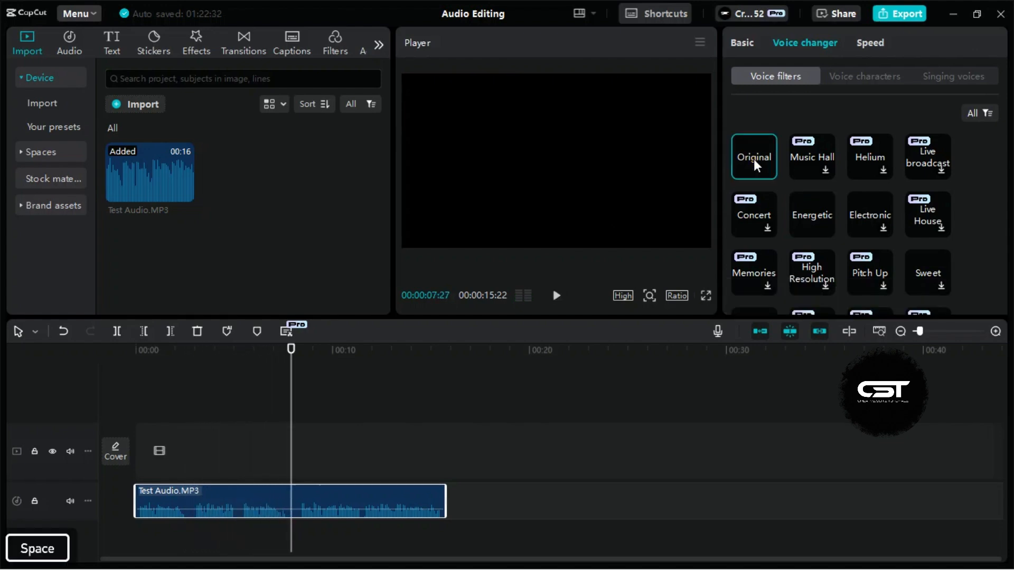
click(864, 75)
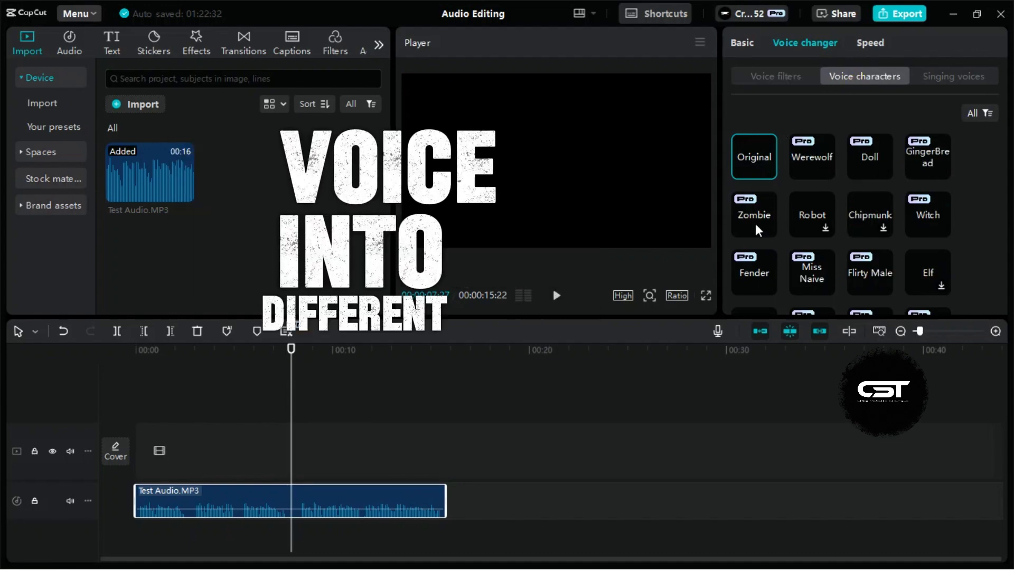
Preview the Robot voice character on the clip, then revert to Original
click(812, 215)
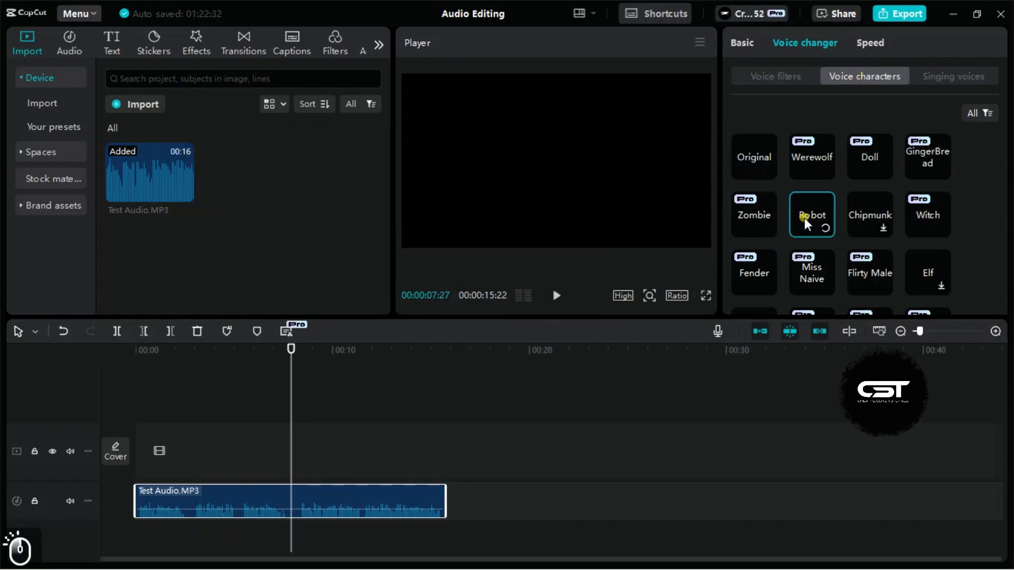
click(812, 215)
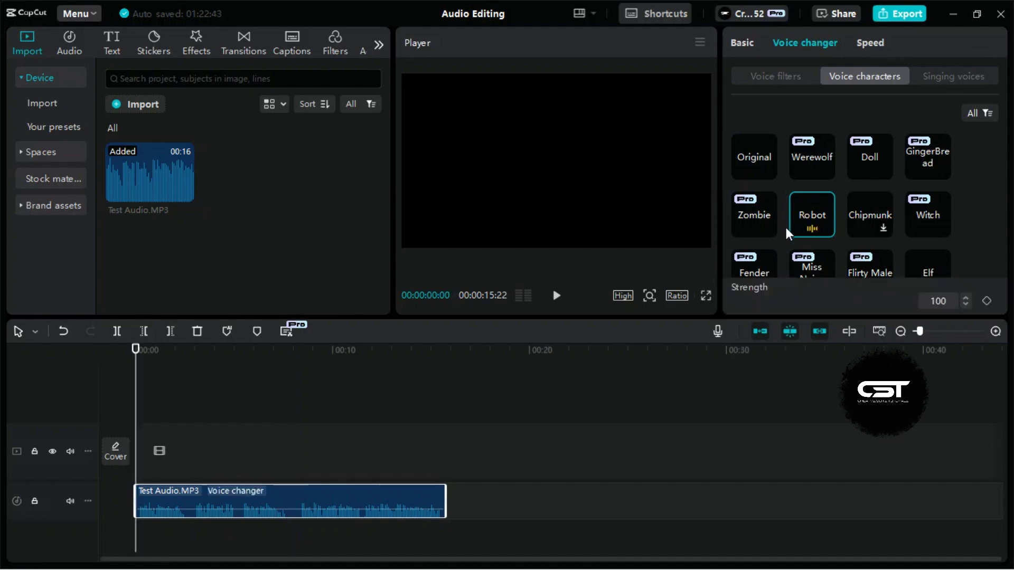
click(555, 295)
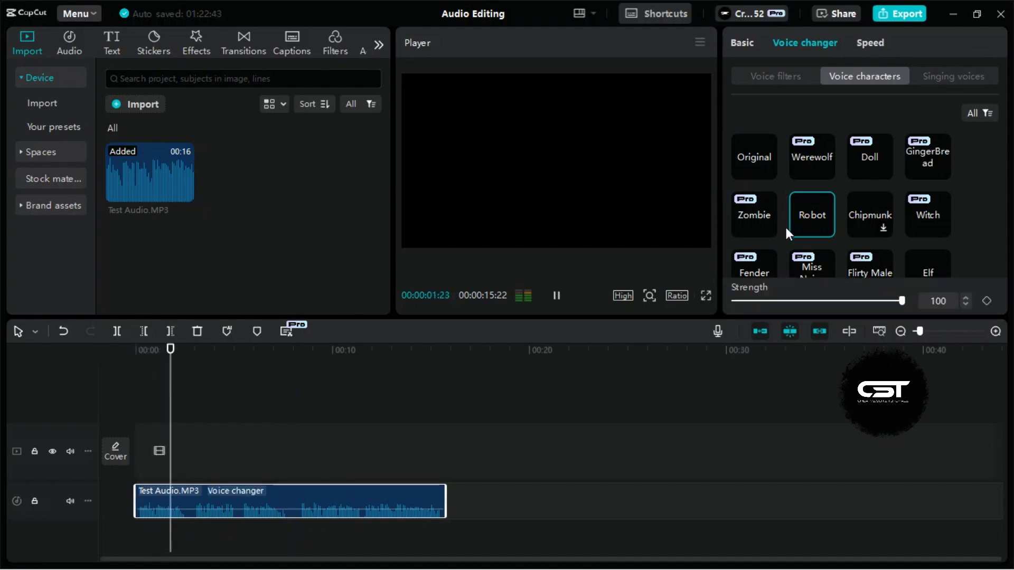
key(space)
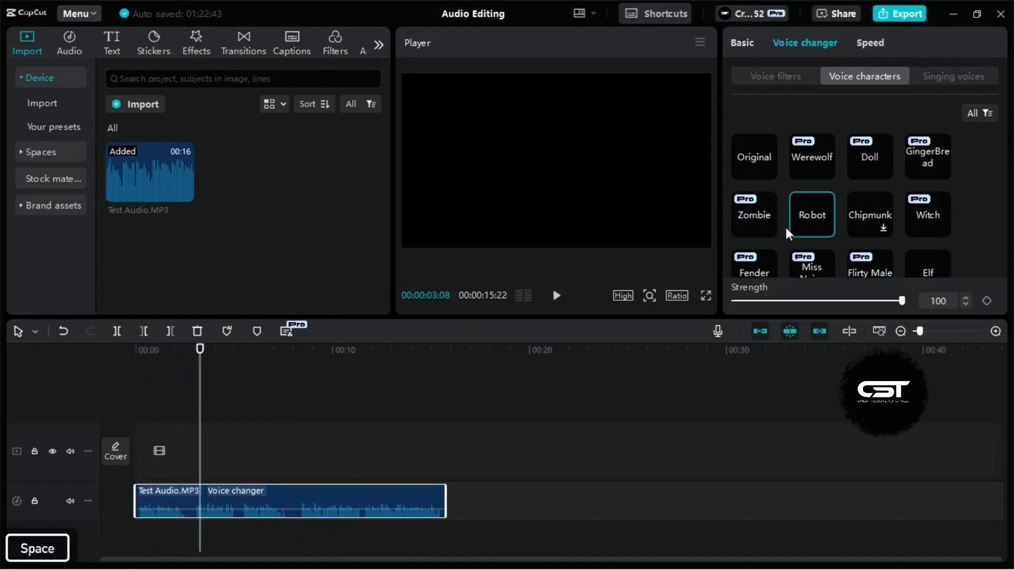
click(752, 156)
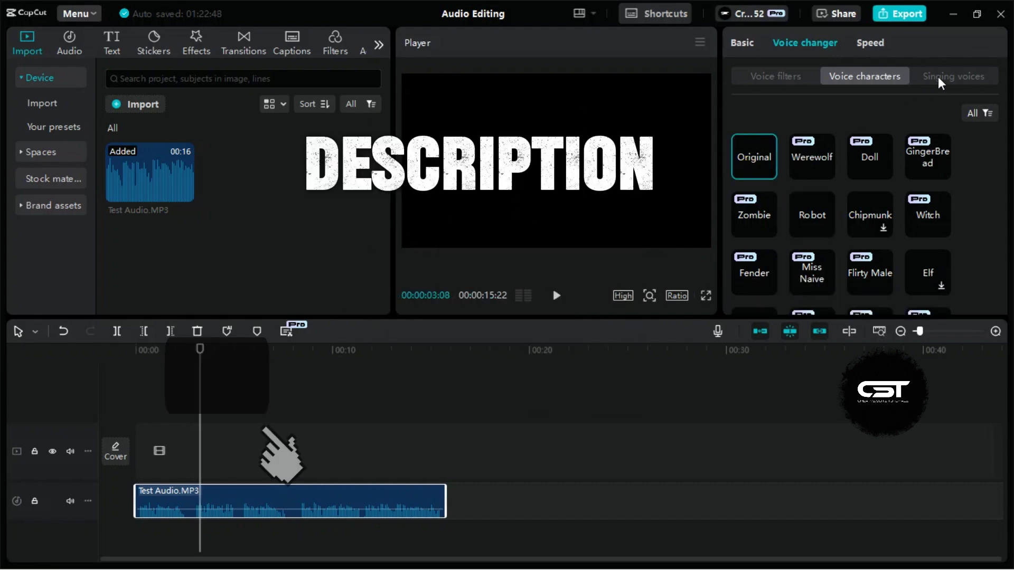
Browse the Singing voices presets, then return to the top of the Basic settings
click(953, 76)
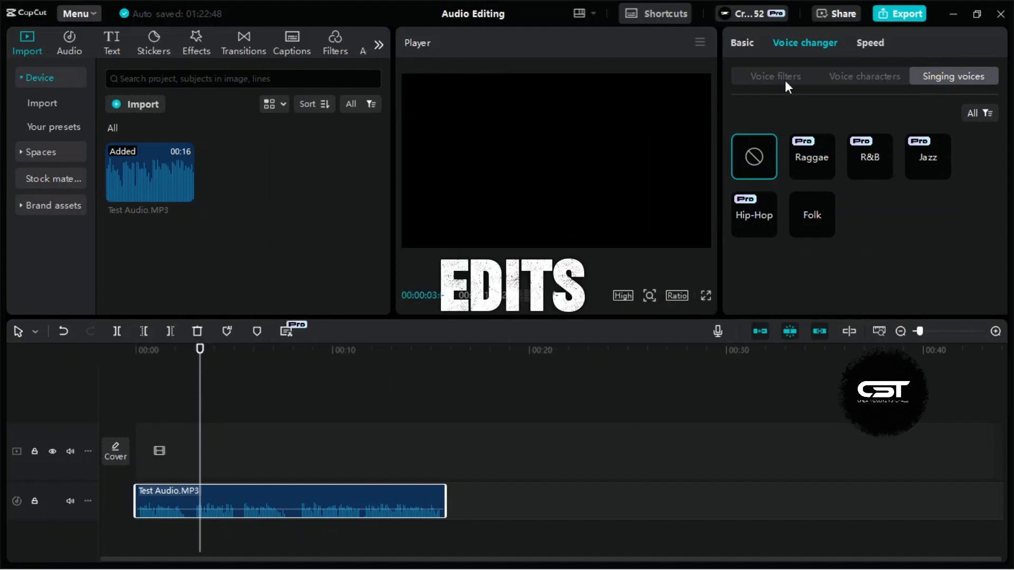
click(775, 75)
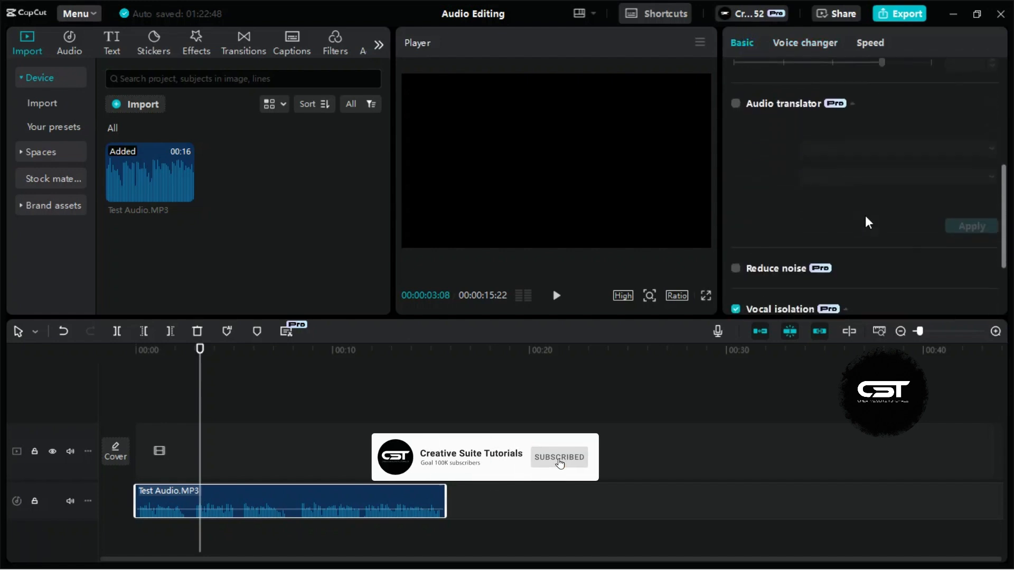
scroll(up, 3)
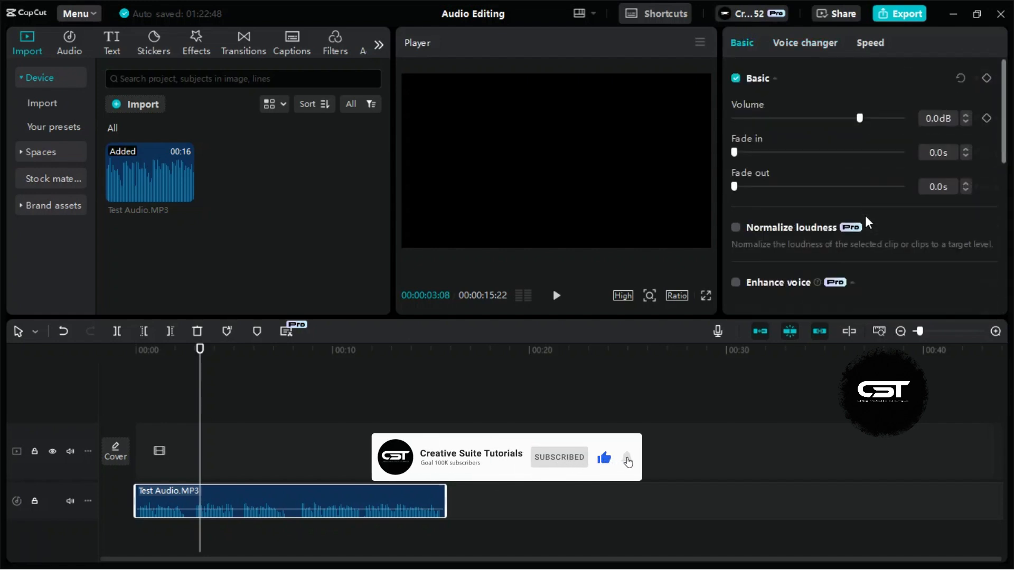